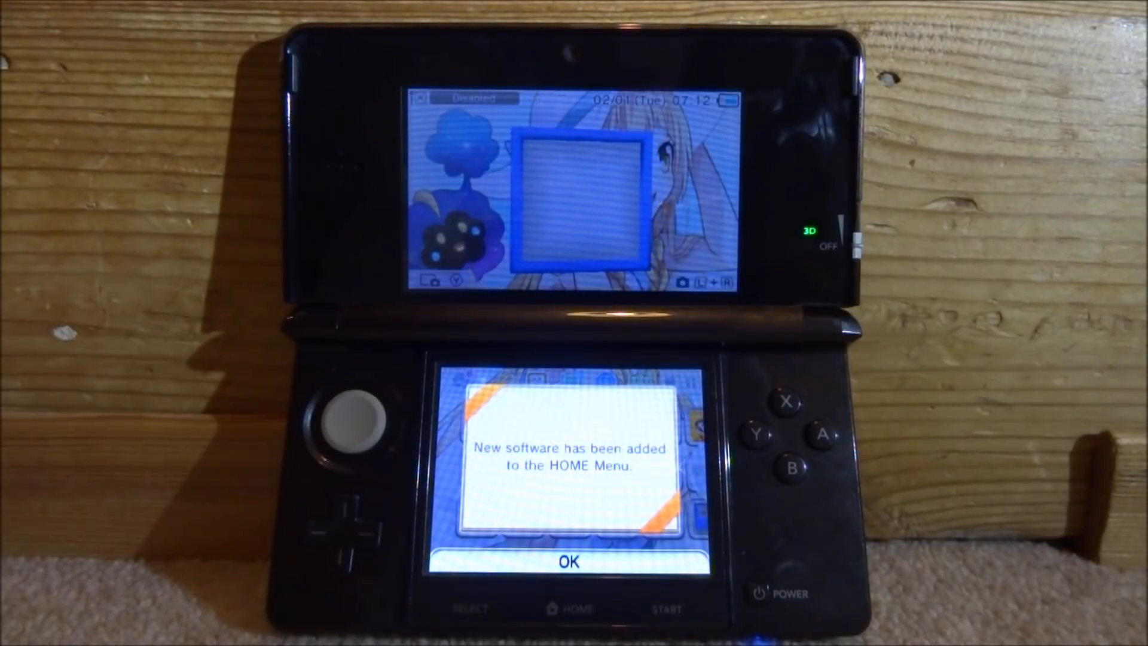
Acknowledge the 'New software has been added' notice and return to the HOME Menu grid.
click(567, 562)
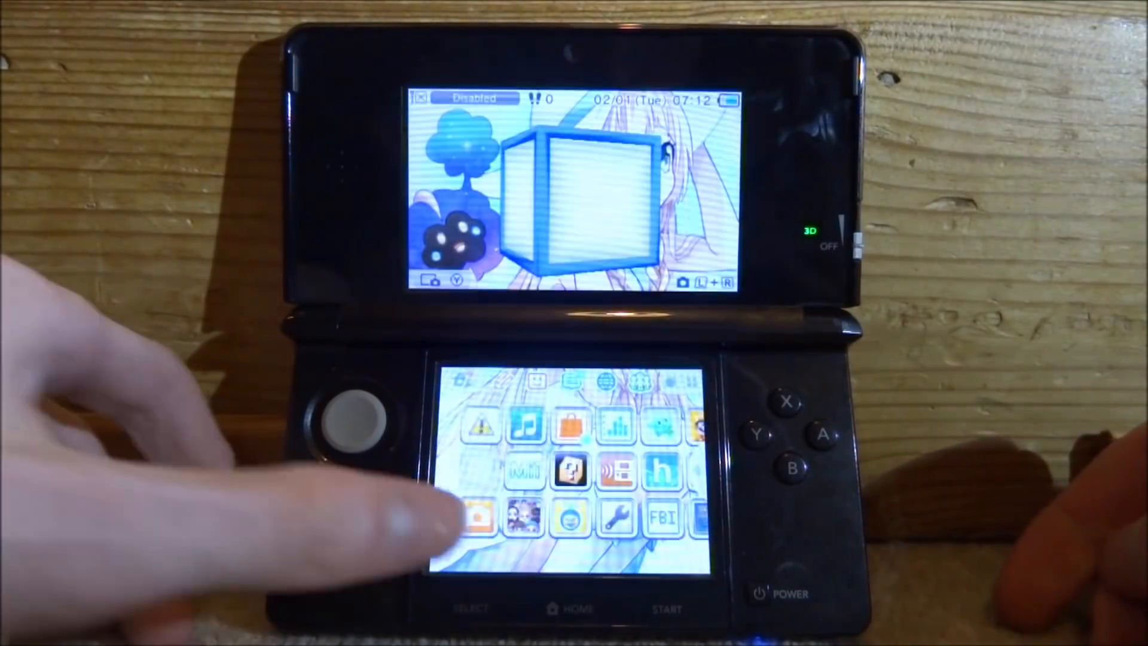